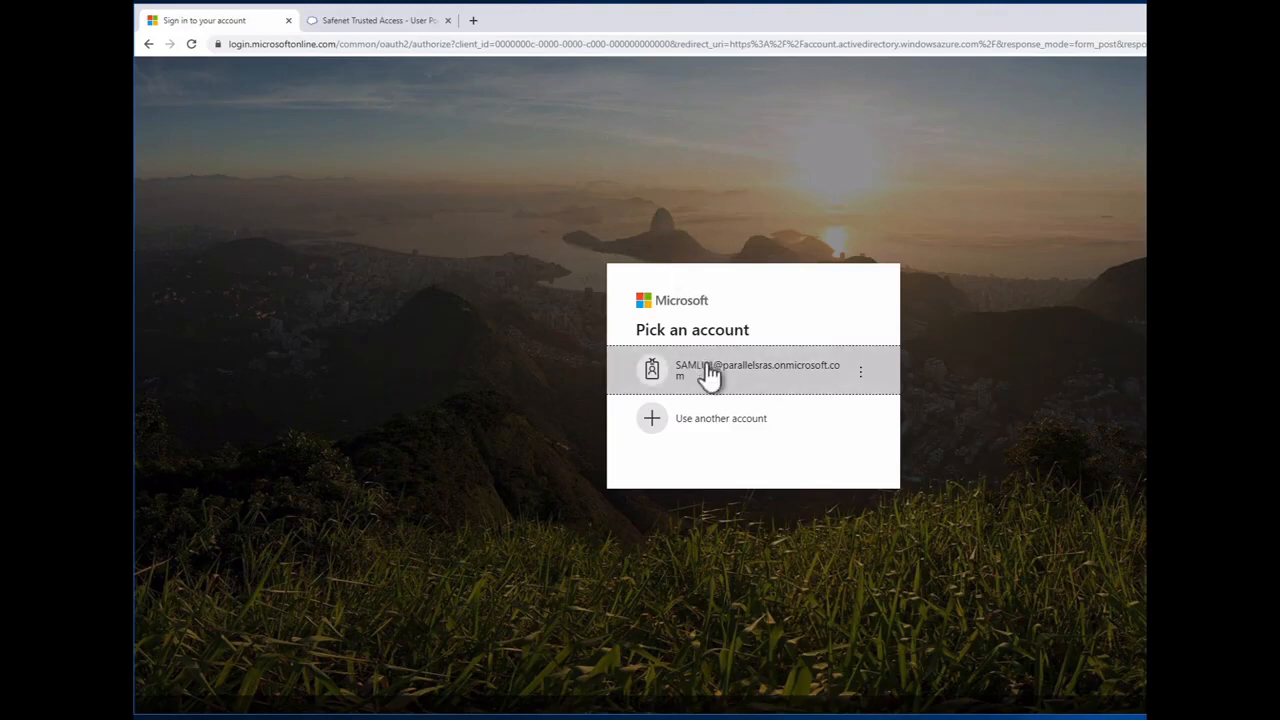
mouse_move(745, 388)
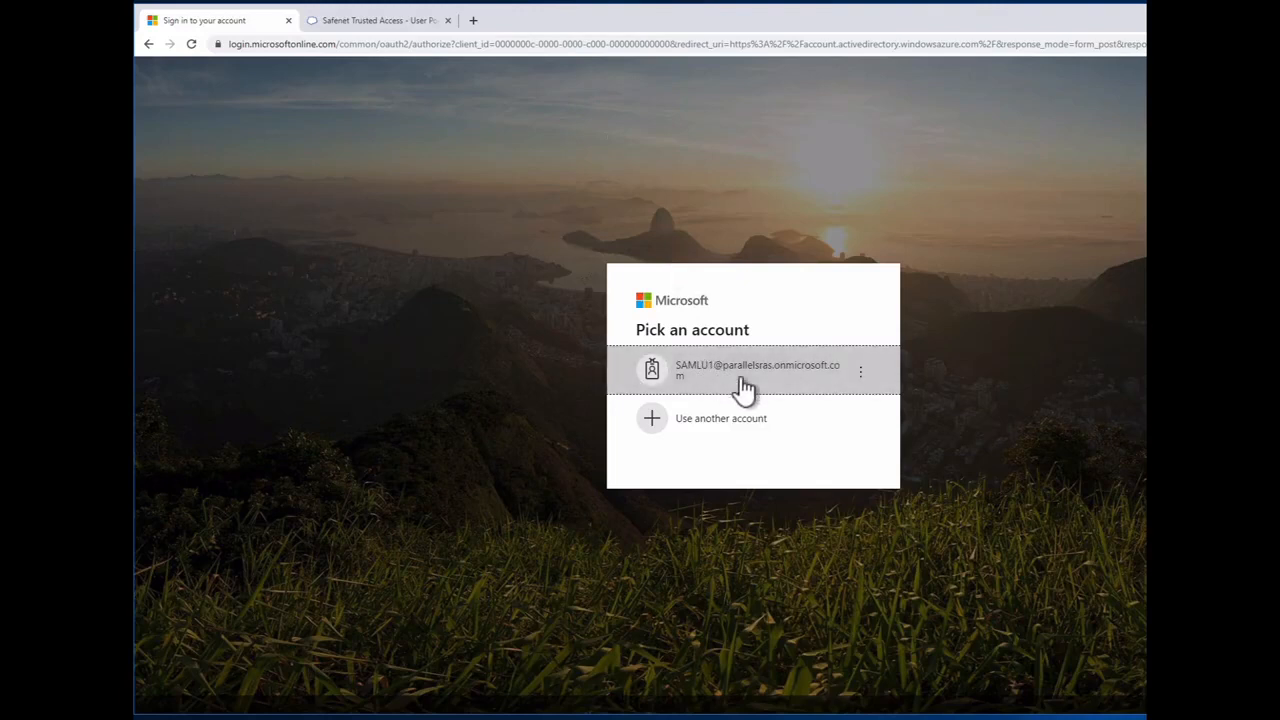
Step: Sign in to Azure AD with the listed account's password and stay signed in
click(745, 370)
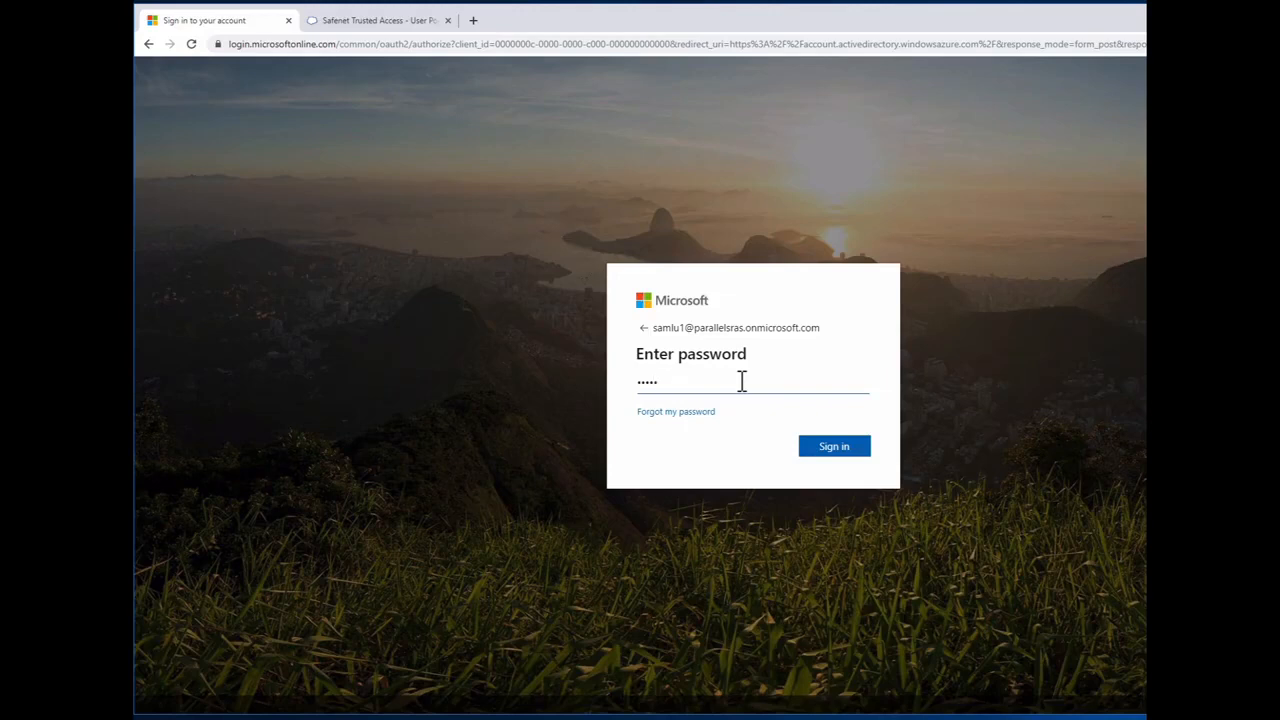
text(•••)
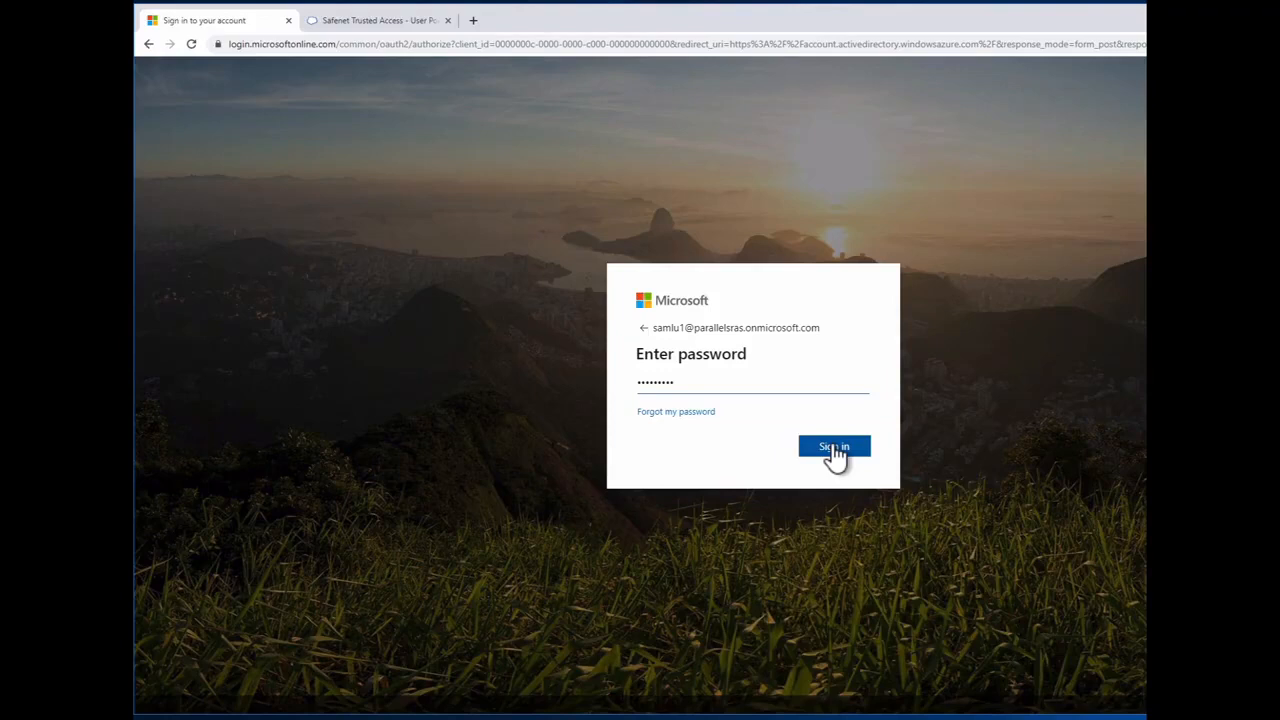
click(834, 446)
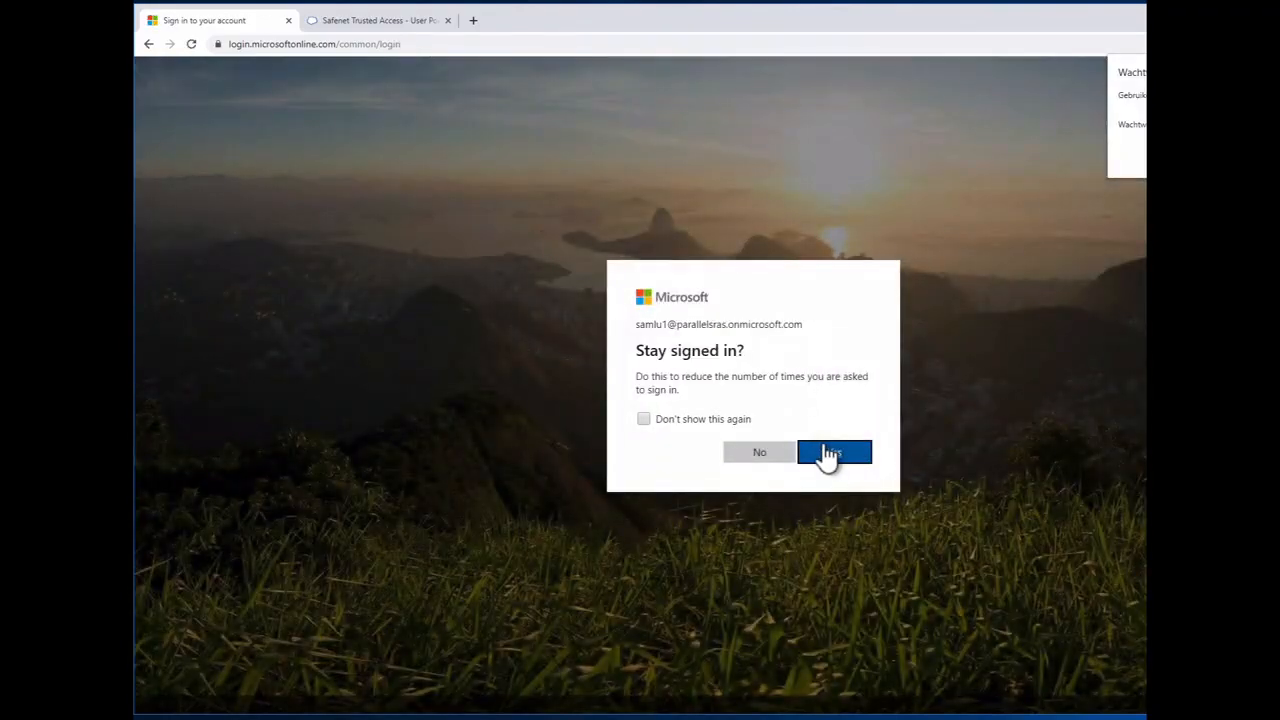
click(834, 452)
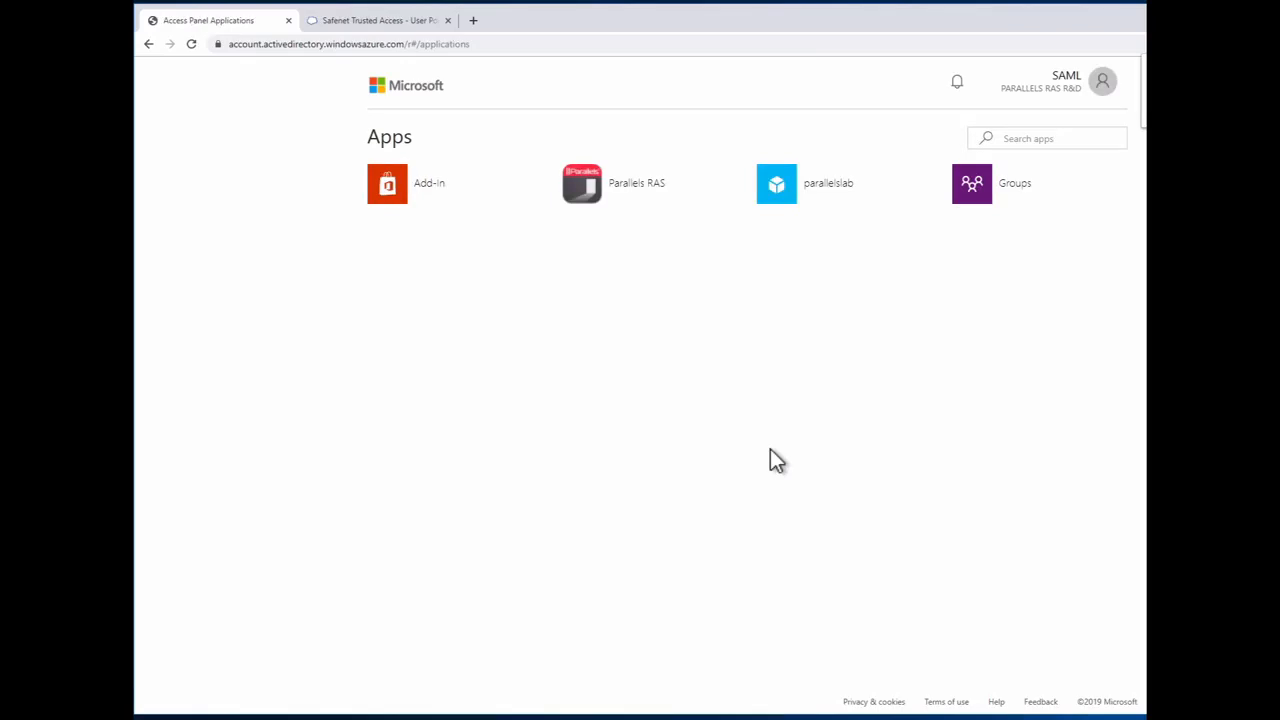
mouse_move(636, 216)
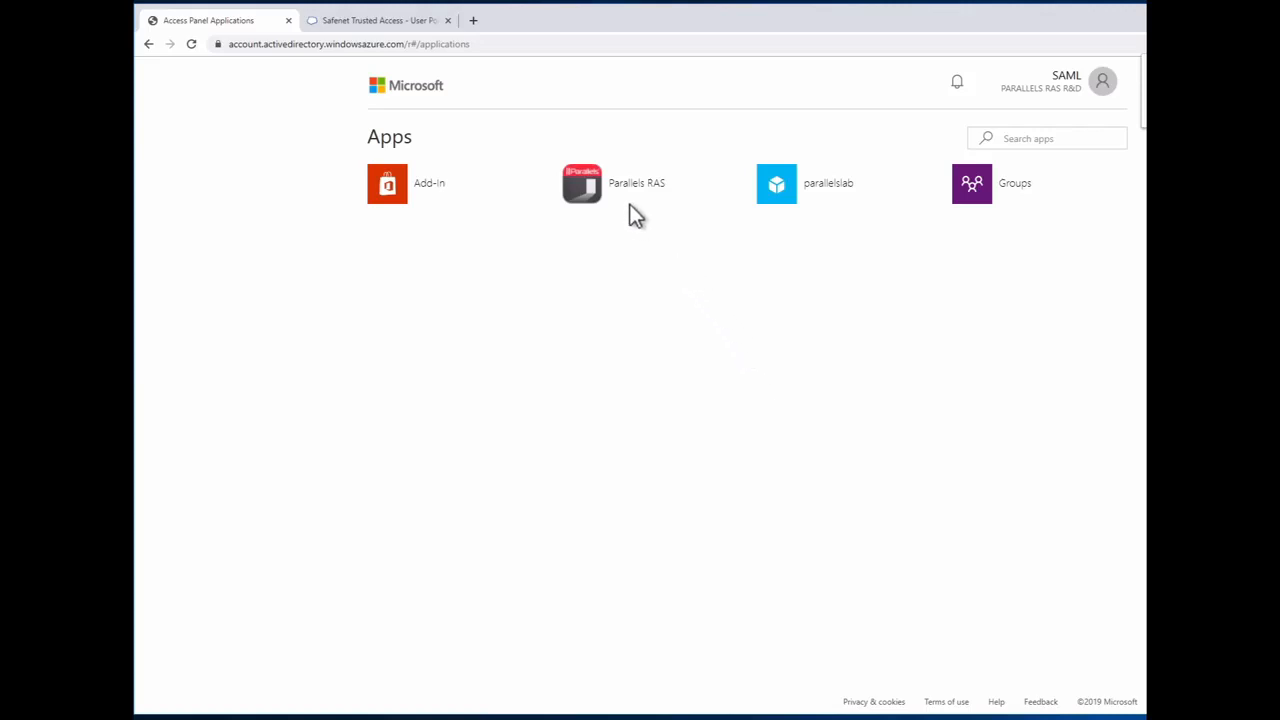
Step: Launch Parallels RAS from the My Apps tile list
click(582, 183)
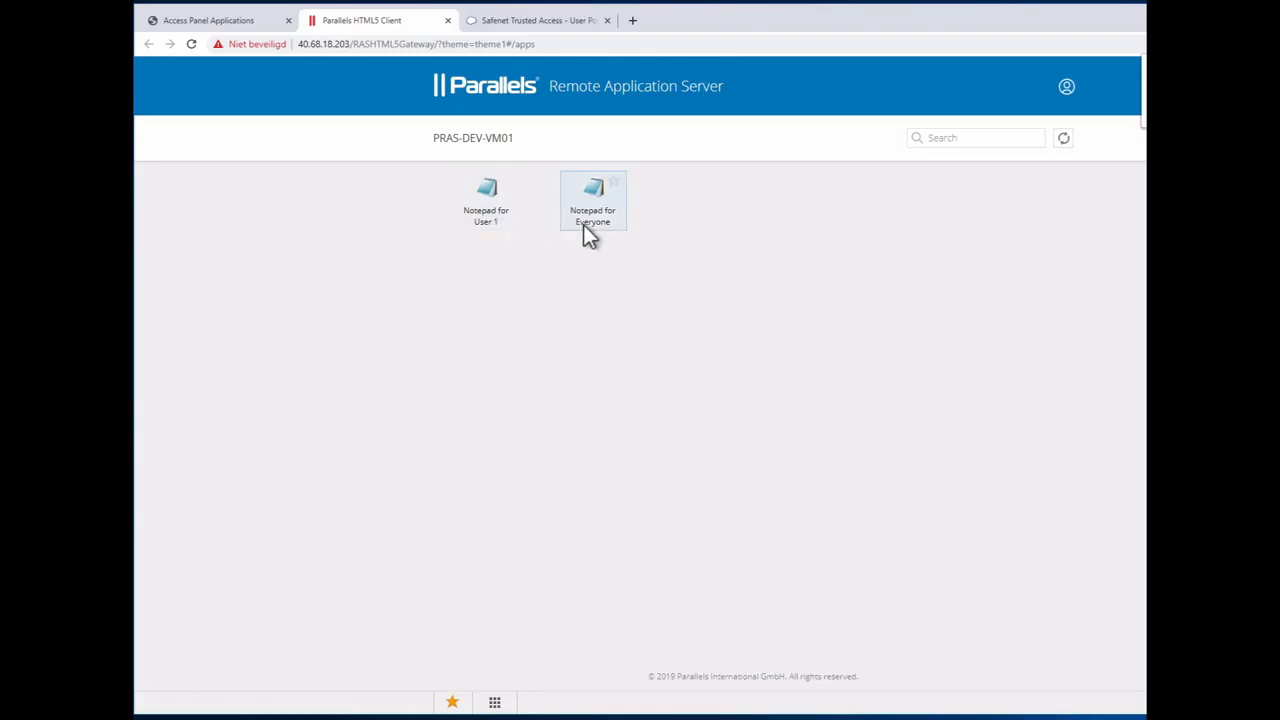
mouse_move(592, 200)
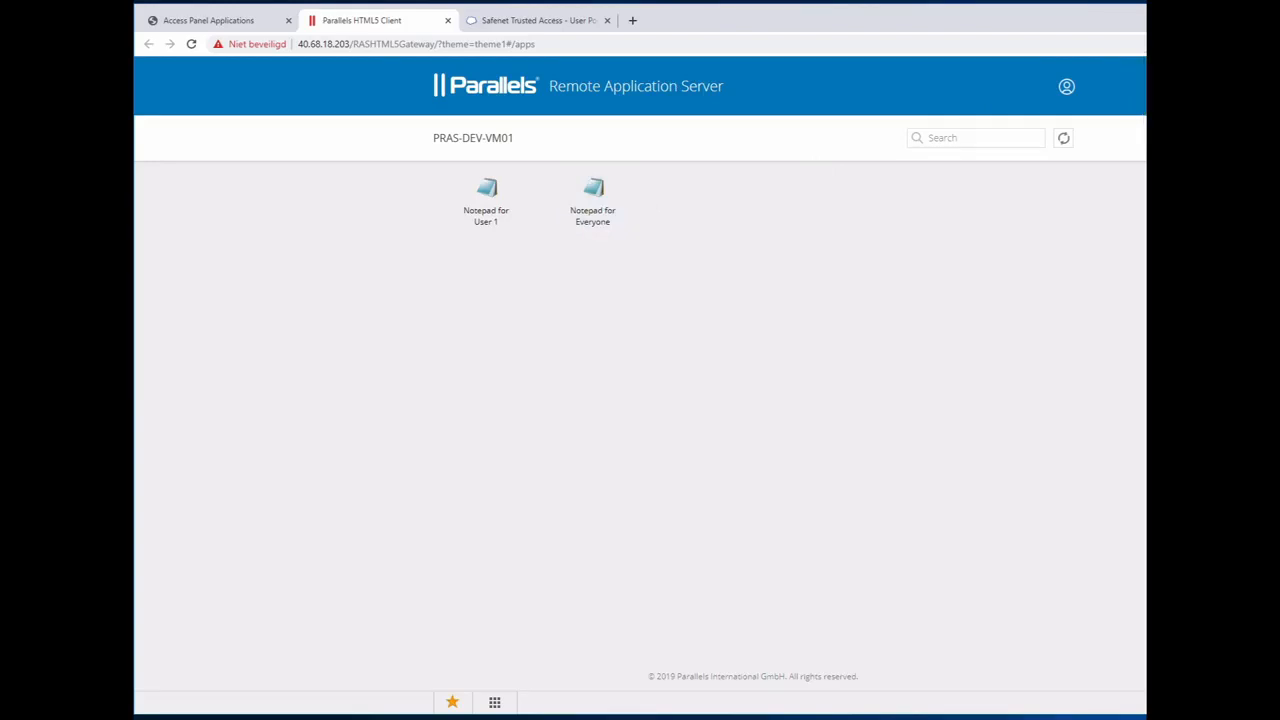
Step: Log out of the RAS portal from the user menu, returning to the PRAS-DEV-VM01 login page
click(1066, 86)
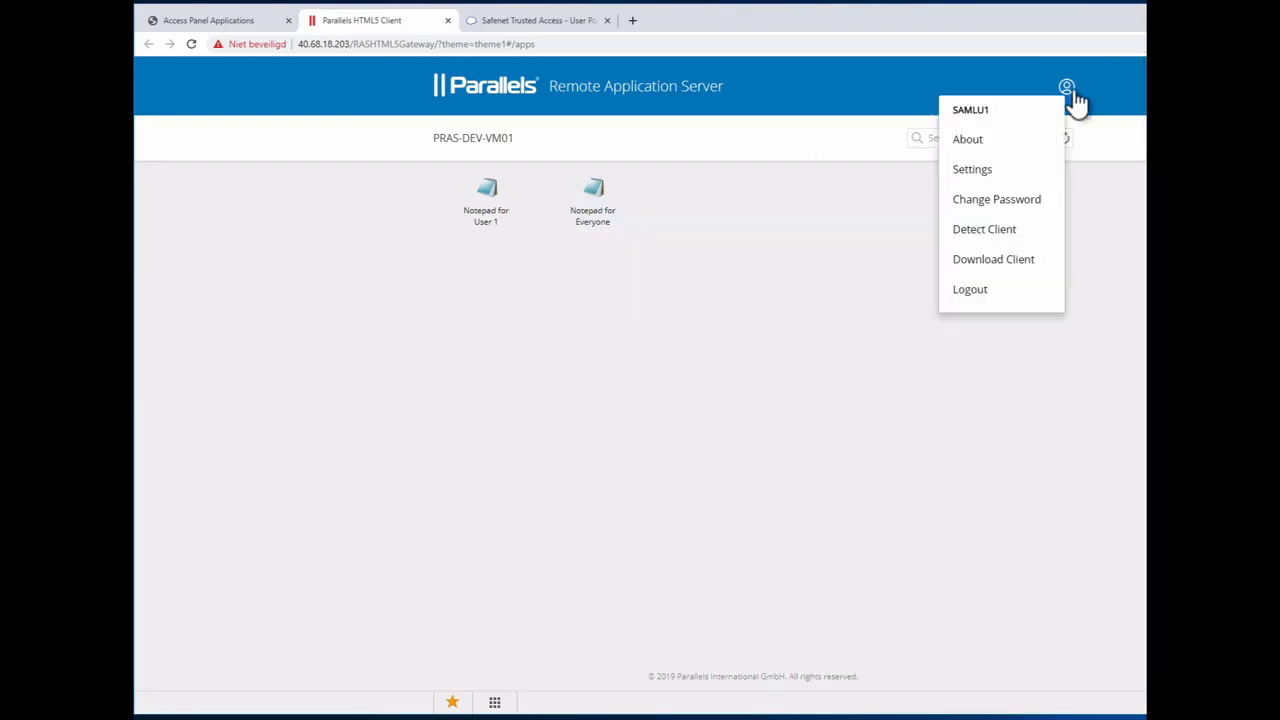
mouse_move(969, 289)
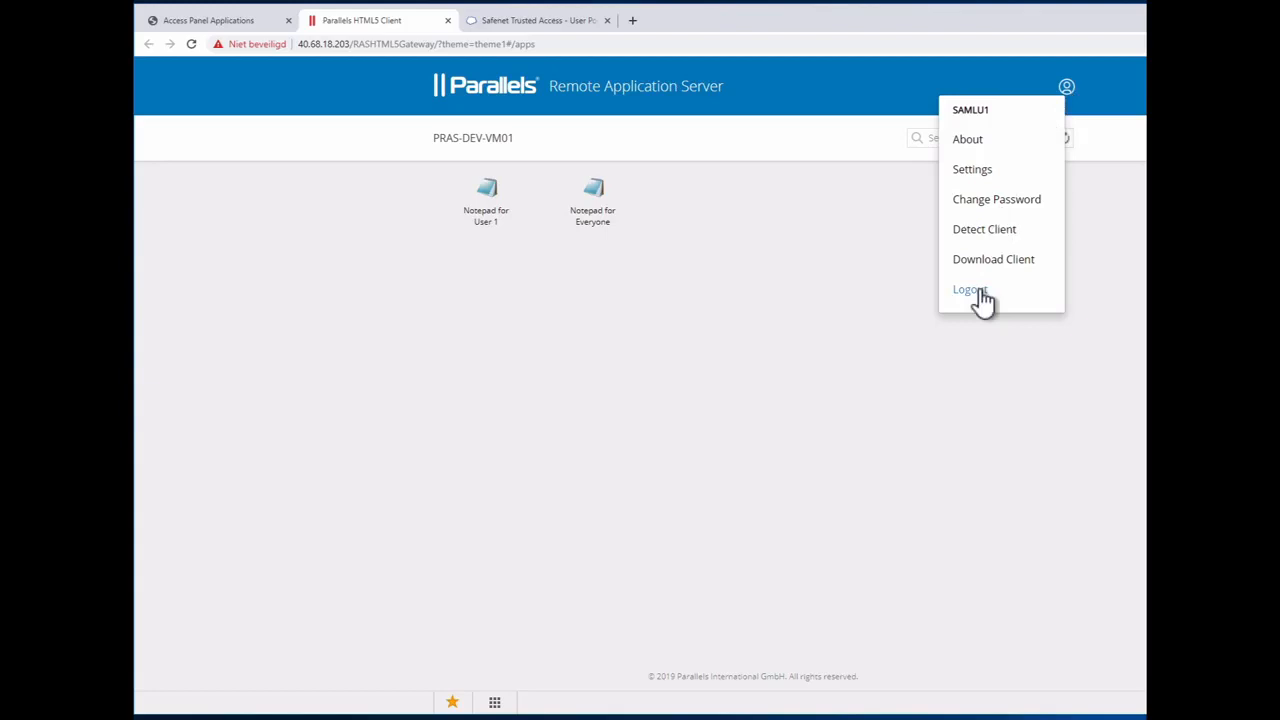
click(968, 289)
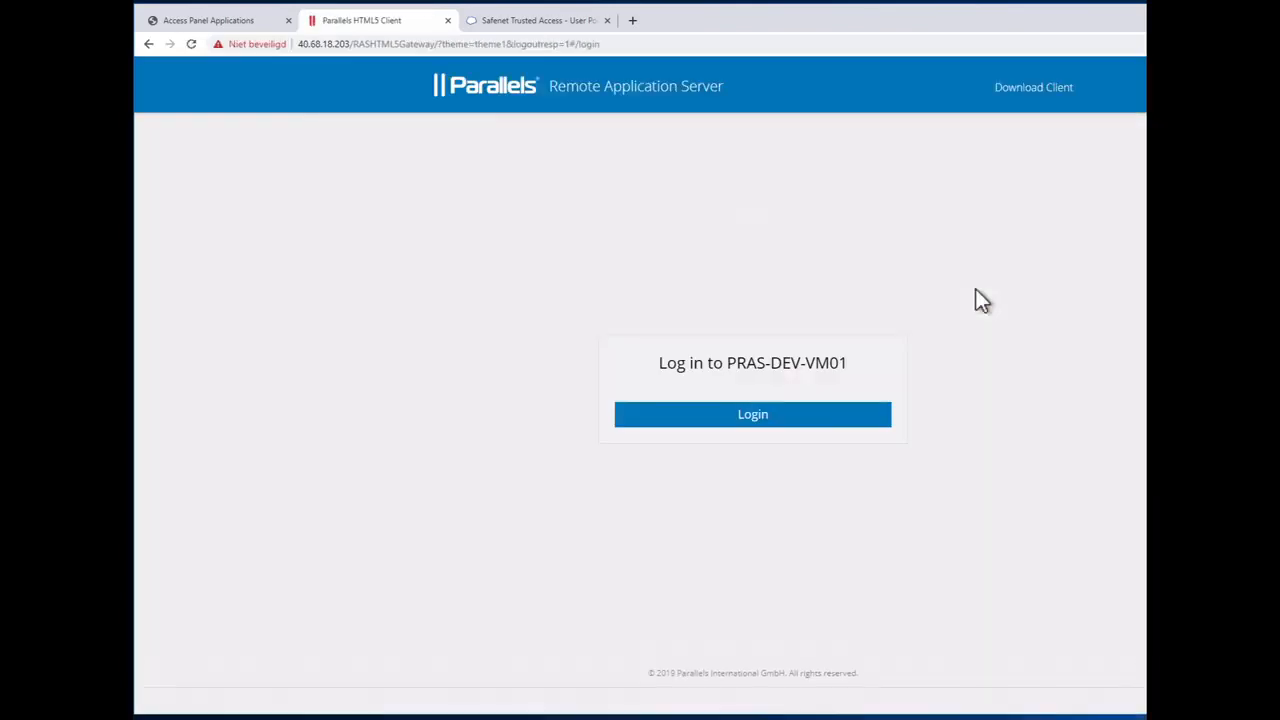
Step: Begin a new login to PRAS-DEV-VM01, reaching the Microsoft account picker
click(752, 414)
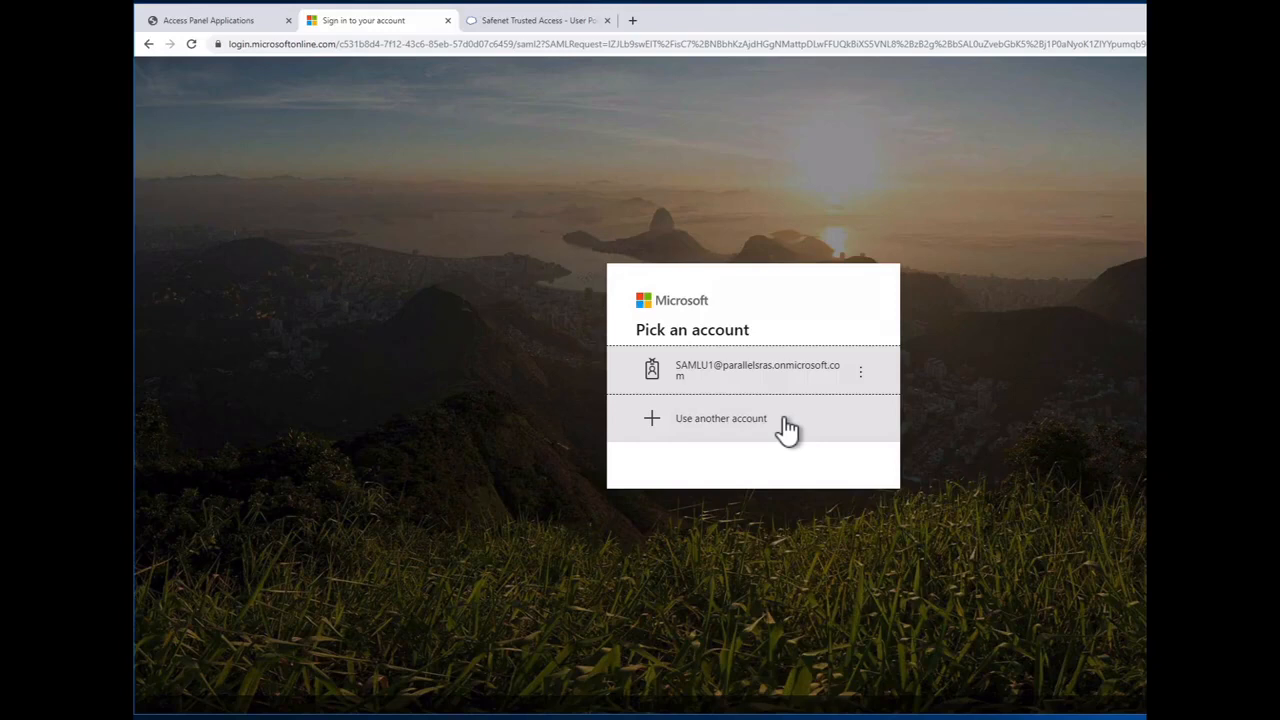
mouse_move(775, 415)
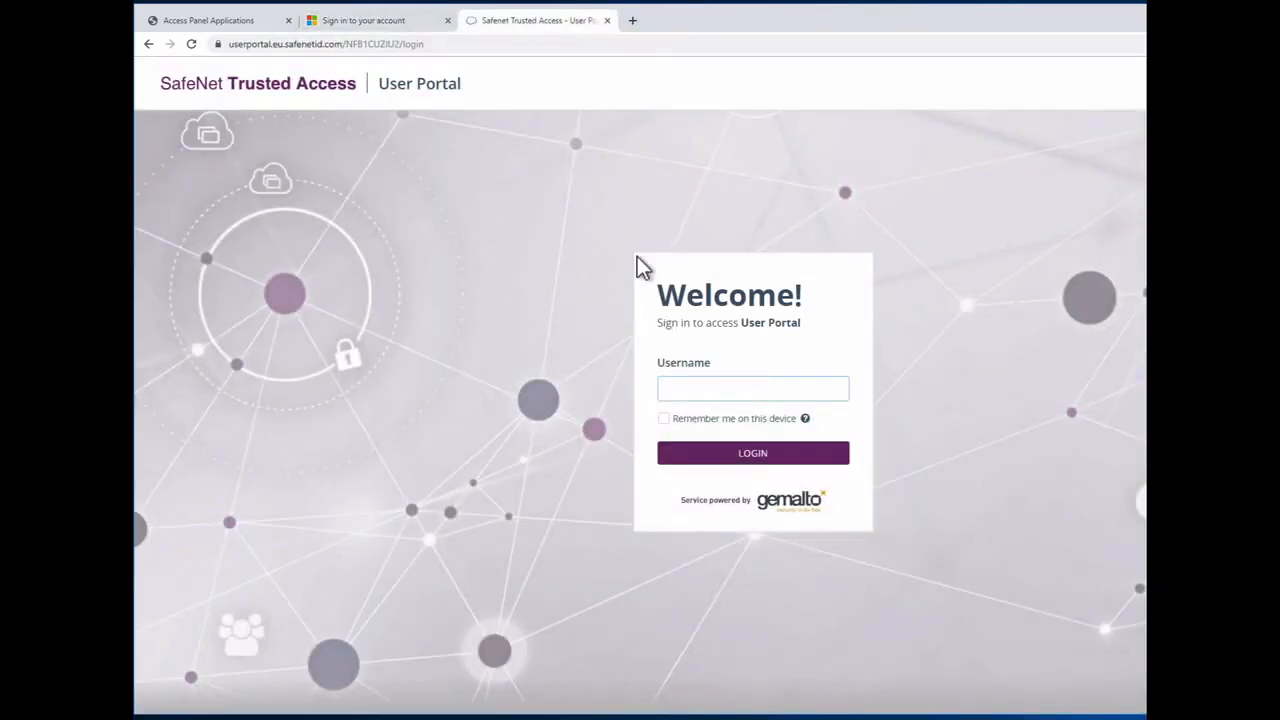
Step: Sign in to the SafeNet User Portal as 'Samlu' with the static password
click(752, 452)
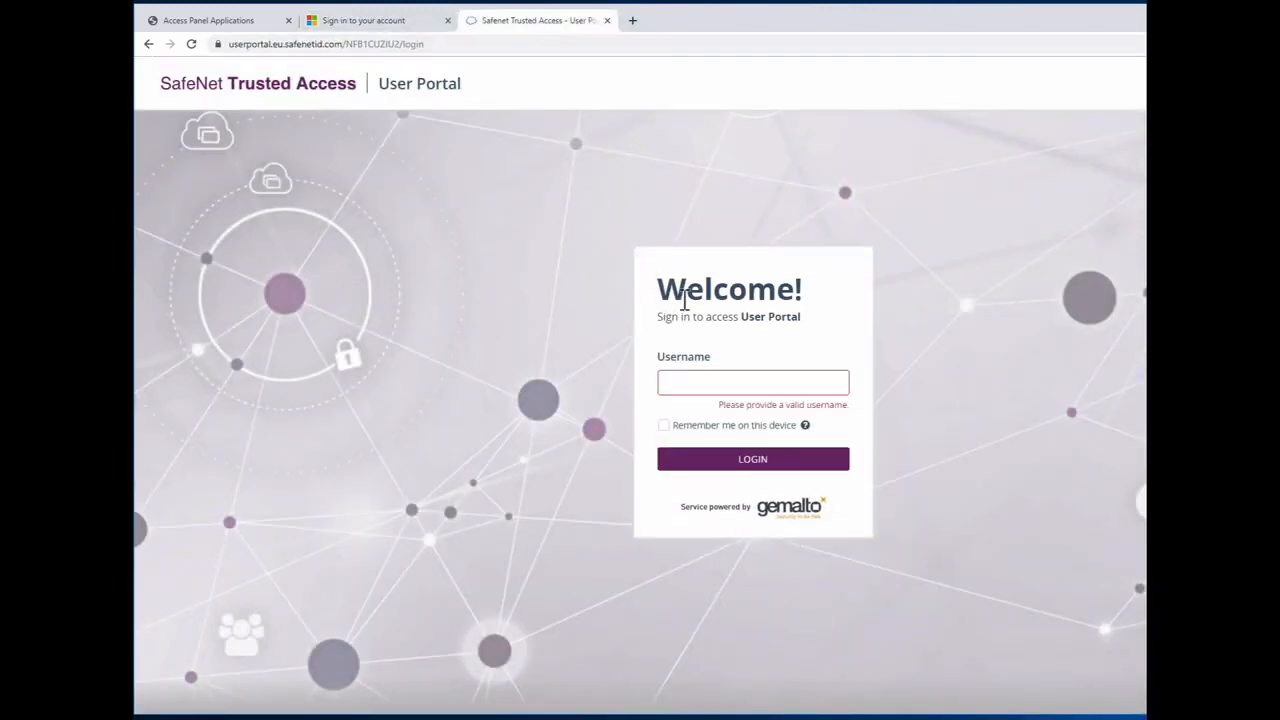
text(Sam)
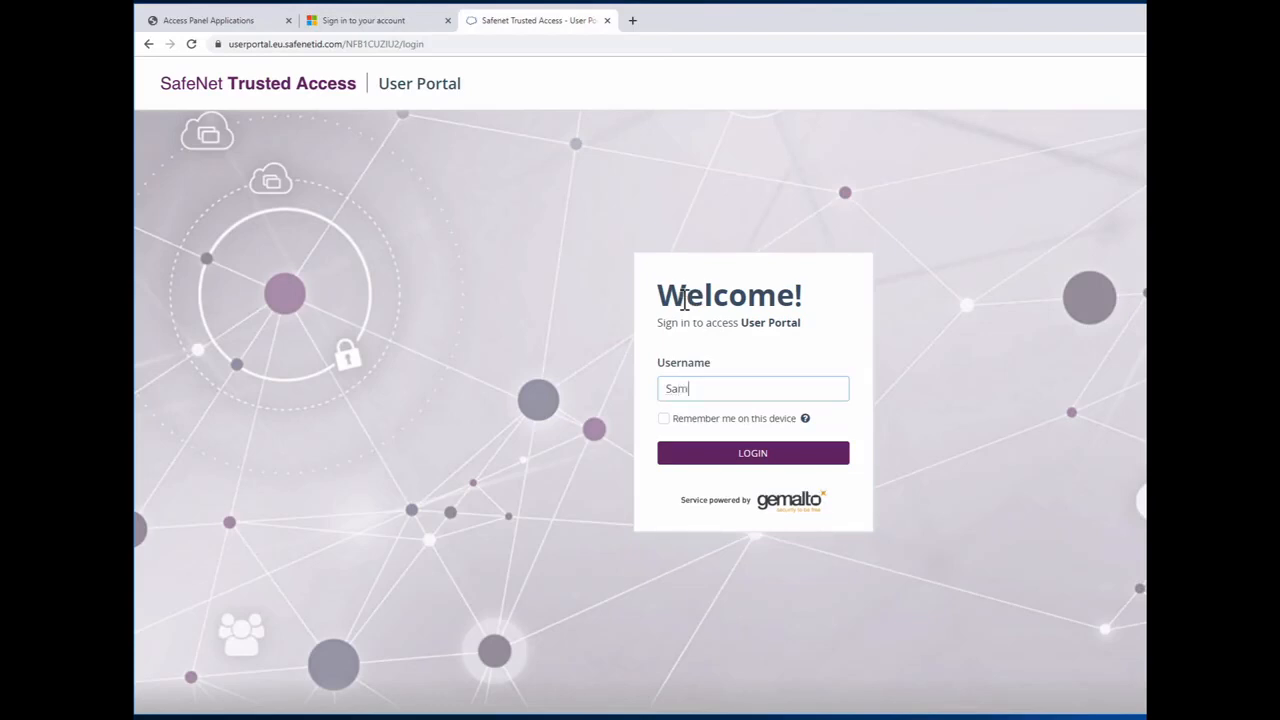
text(lu)
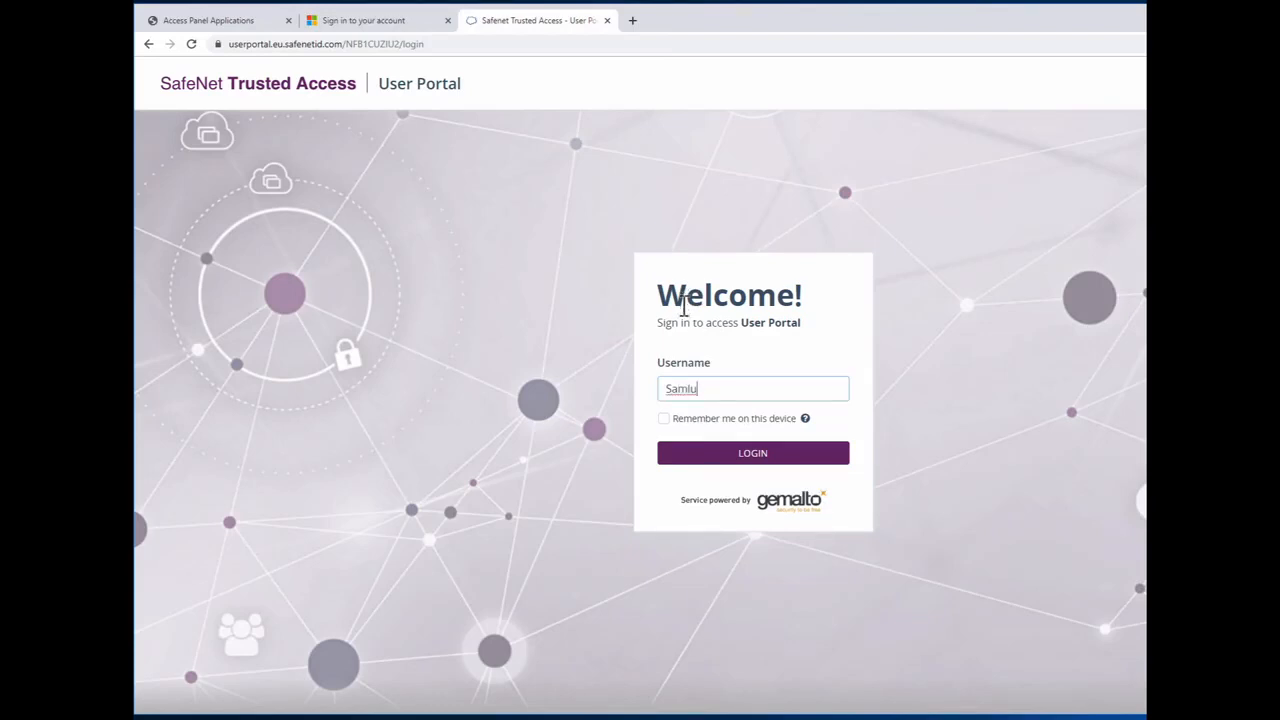
click(752, 453)
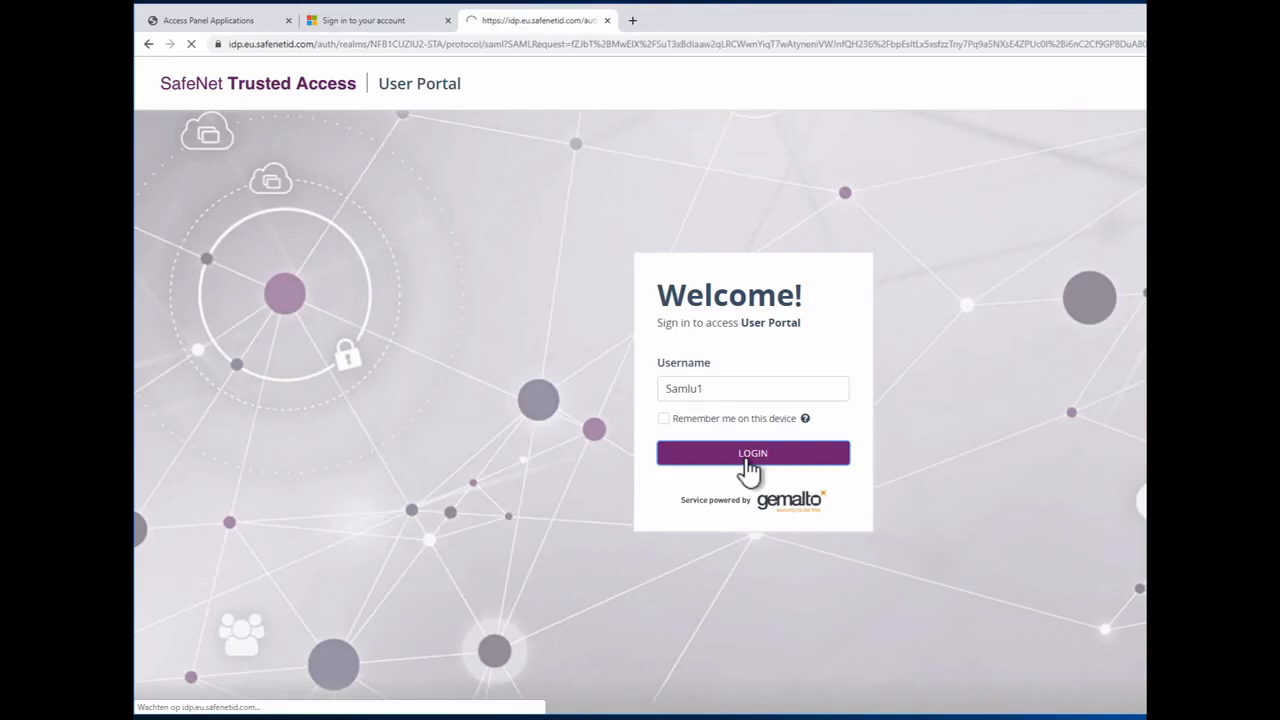
click(752, 453)
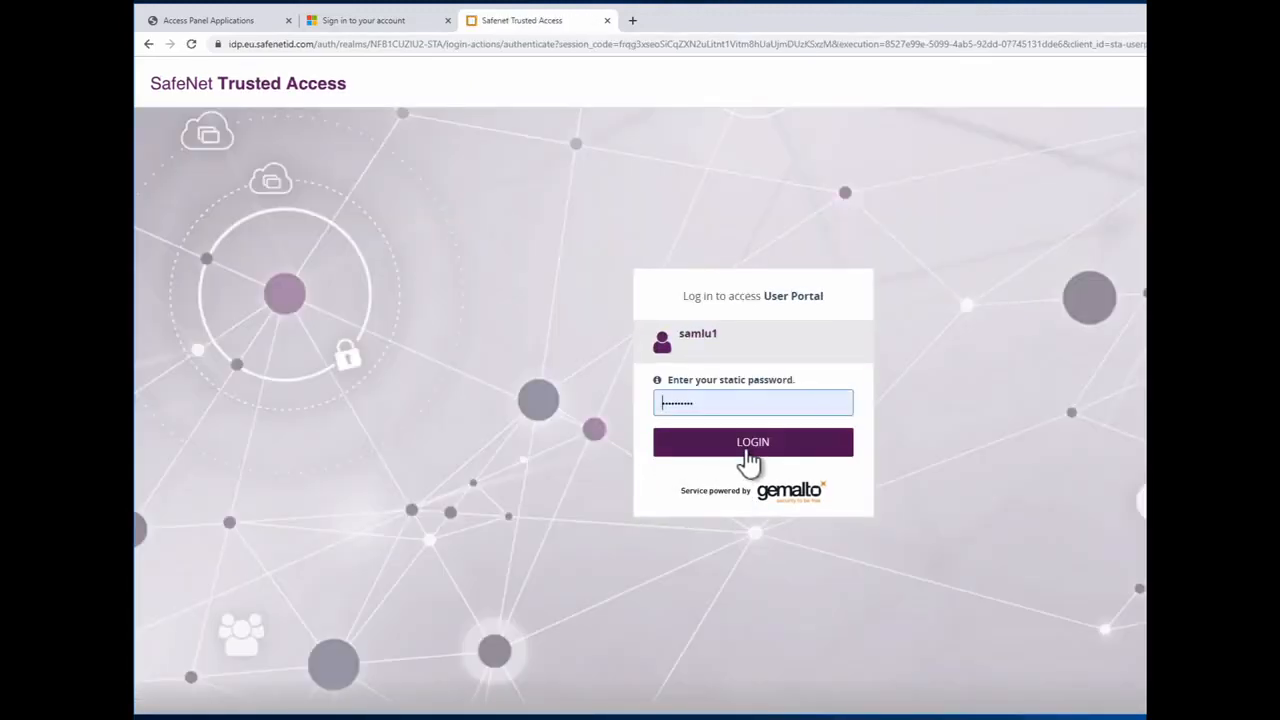
click(752, 442)
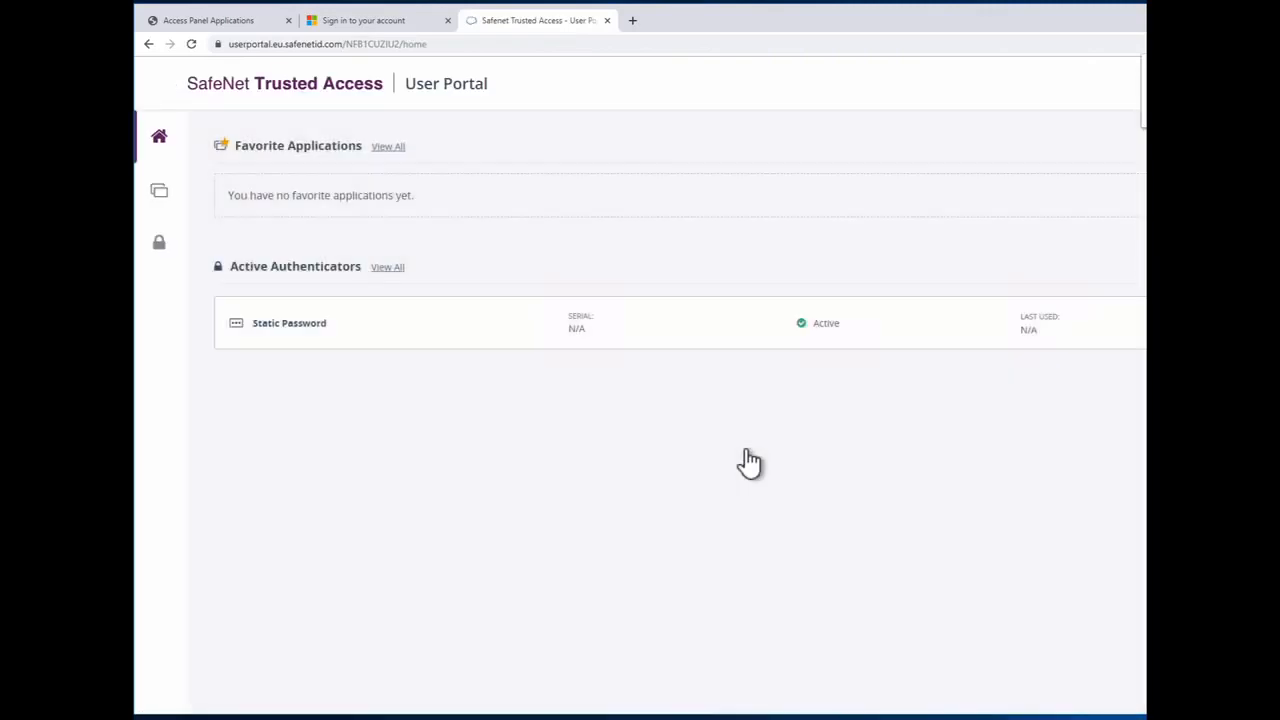
mouse_move(159, 191)
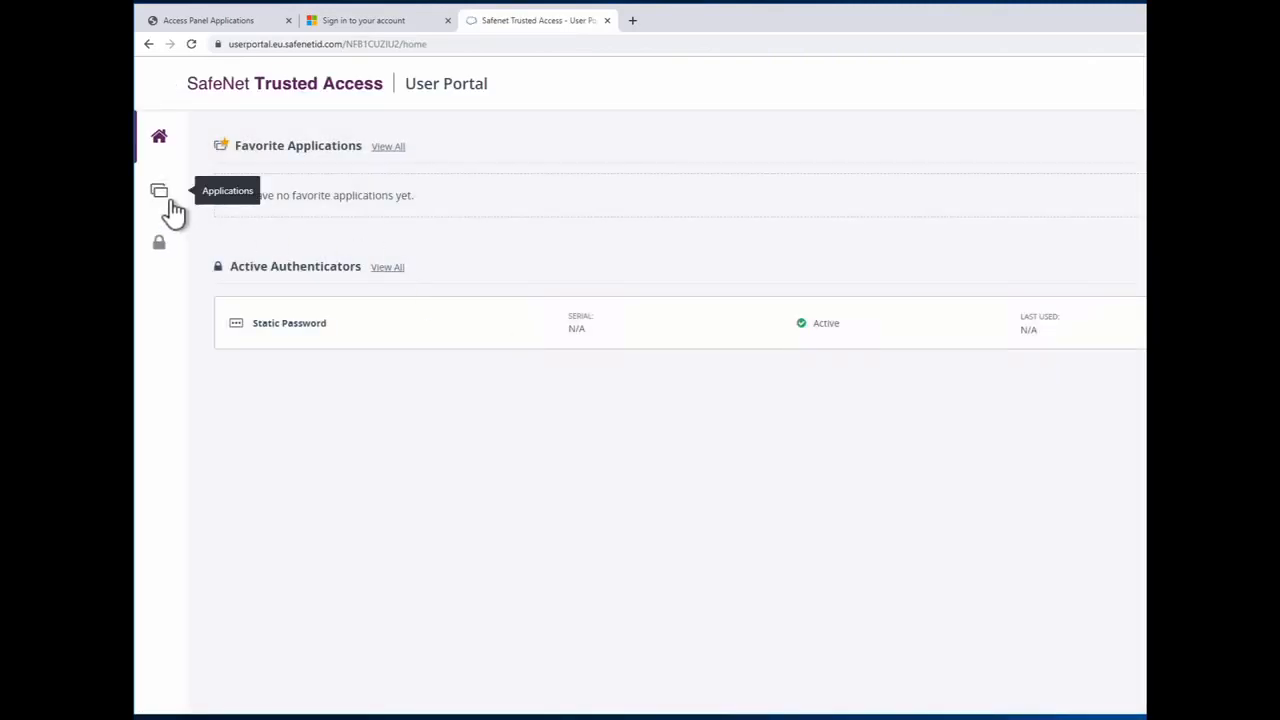
Step: Launch Parallels RAS DEV from the SafeNet portal's applications list
click(159, 190)
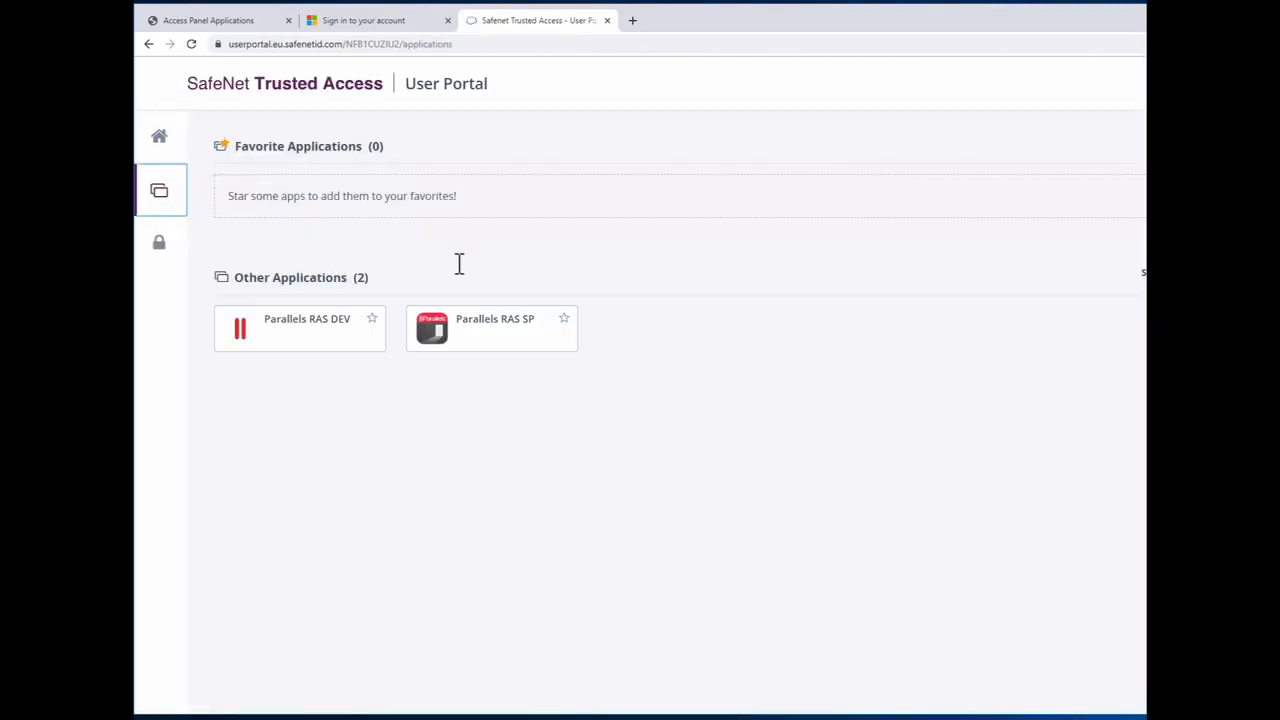
click(491, 327)
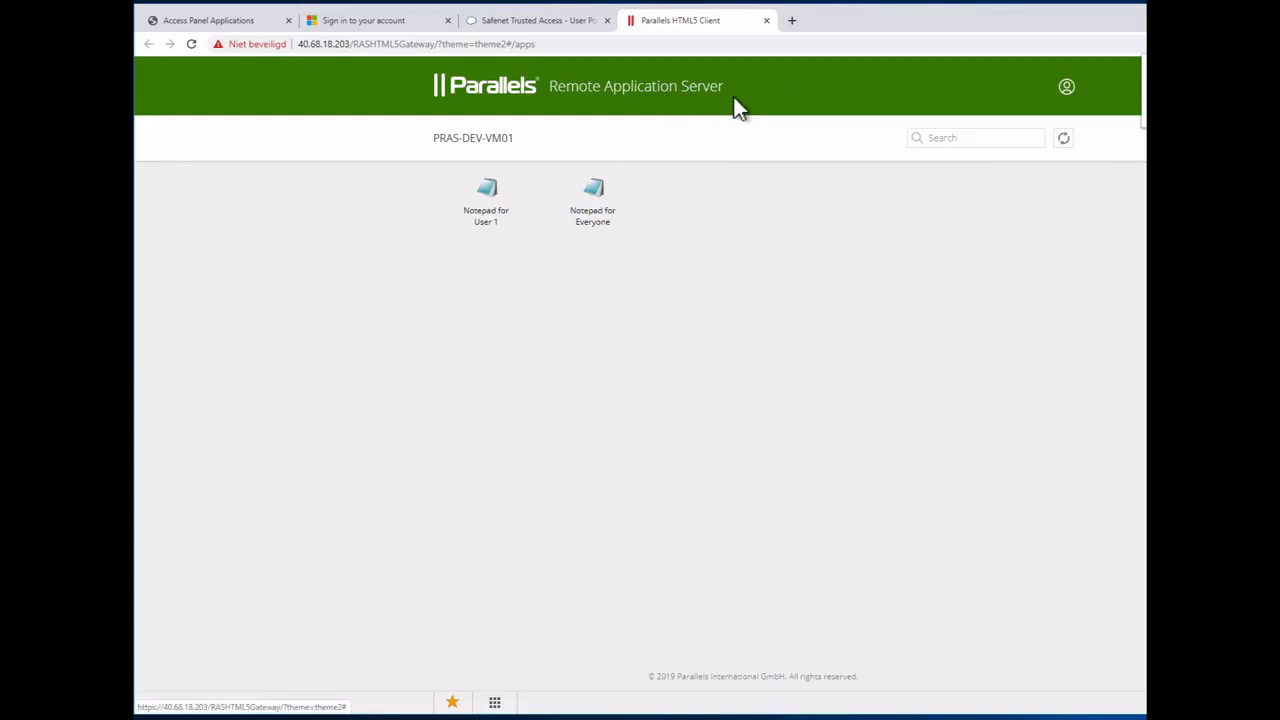
mouse_move(486, 200)
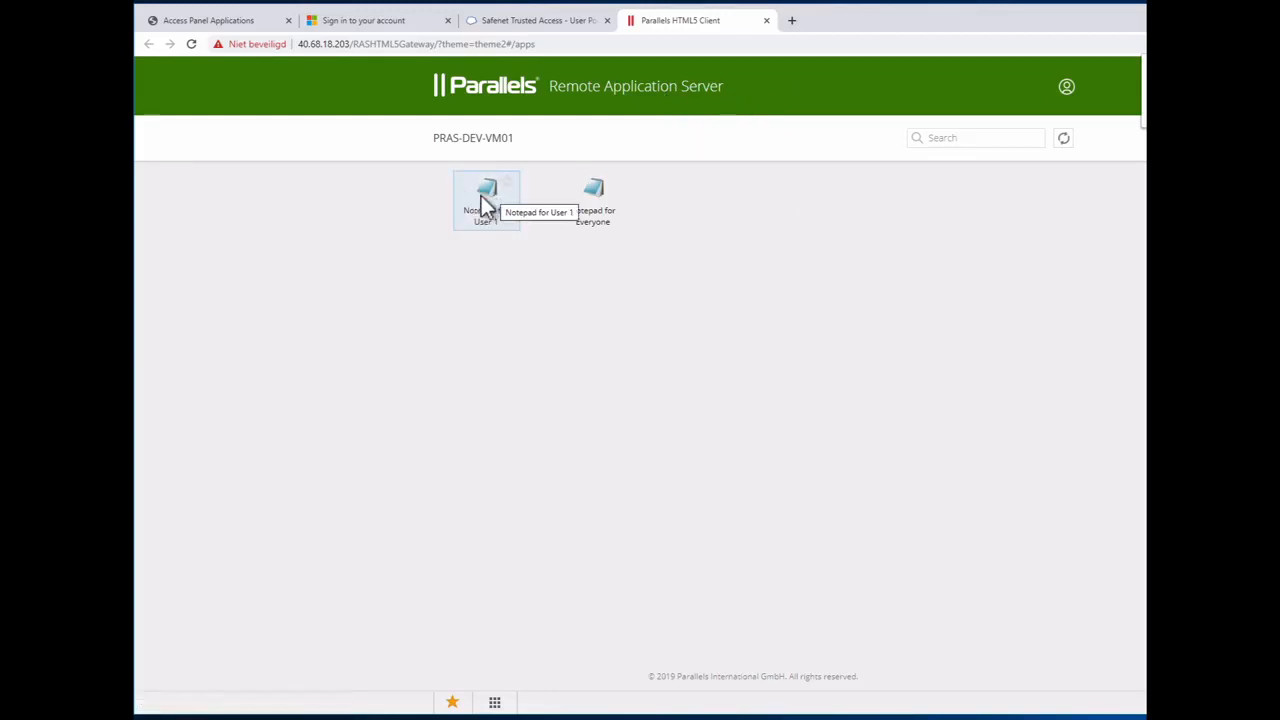
mouse_move(567, 277)
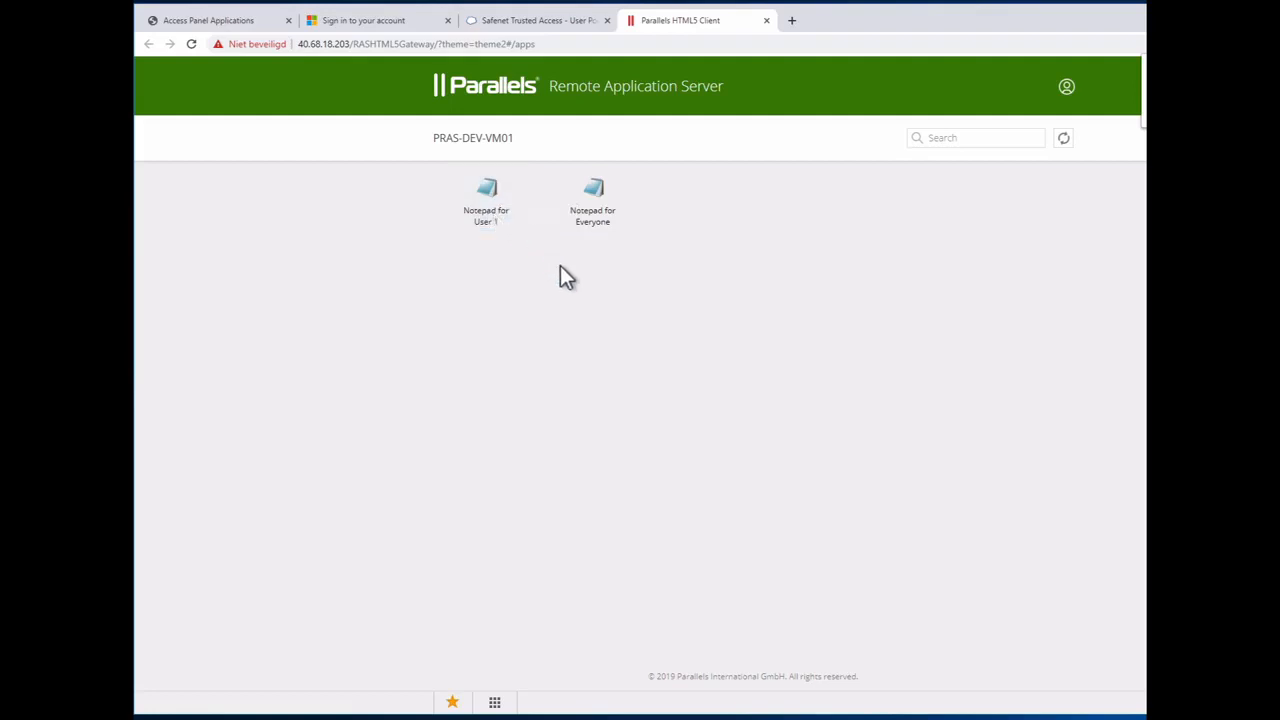